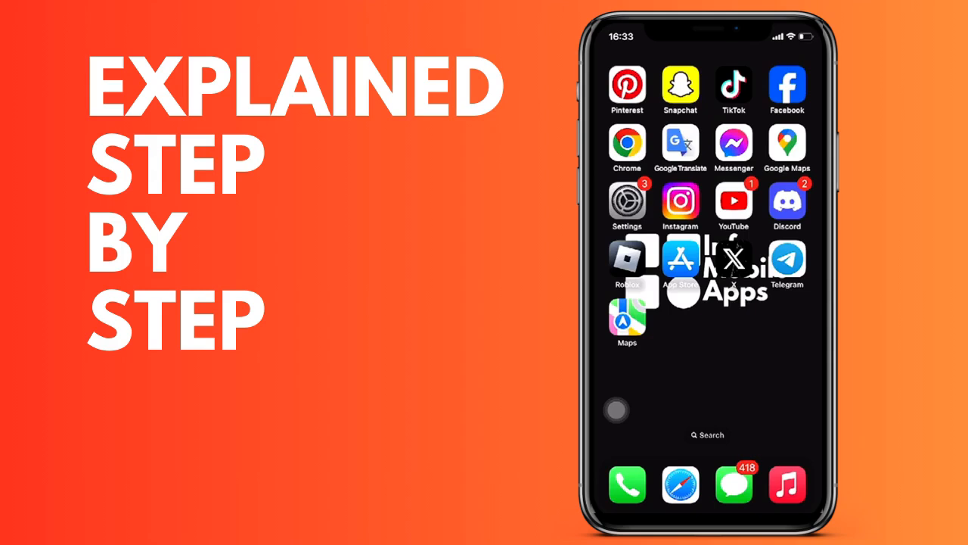
Launch Telegram from the iOS Home Screen to show the chat list
click(787, 260)
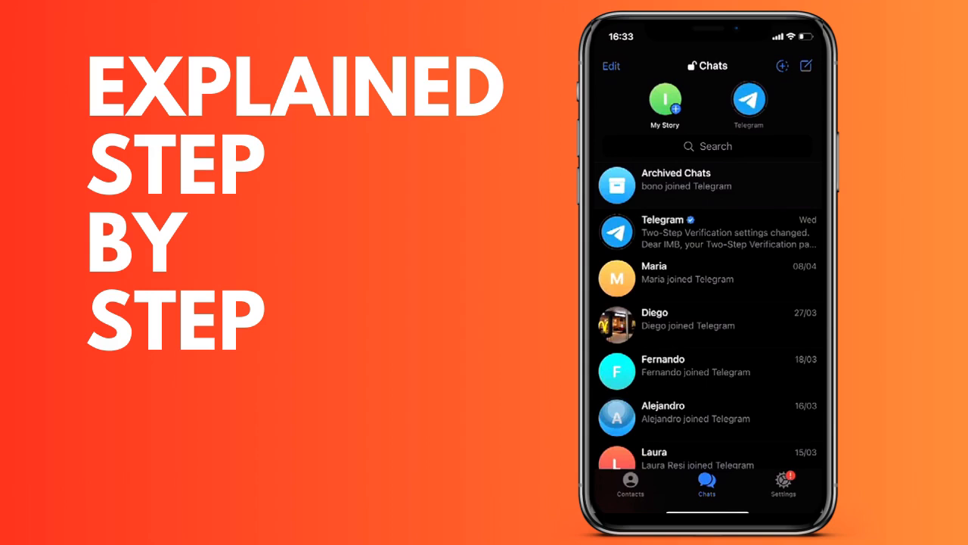
Swipe Maria's chat left and choose Archive to move it into Archived Chats
drag(726, 277, 621, 277)
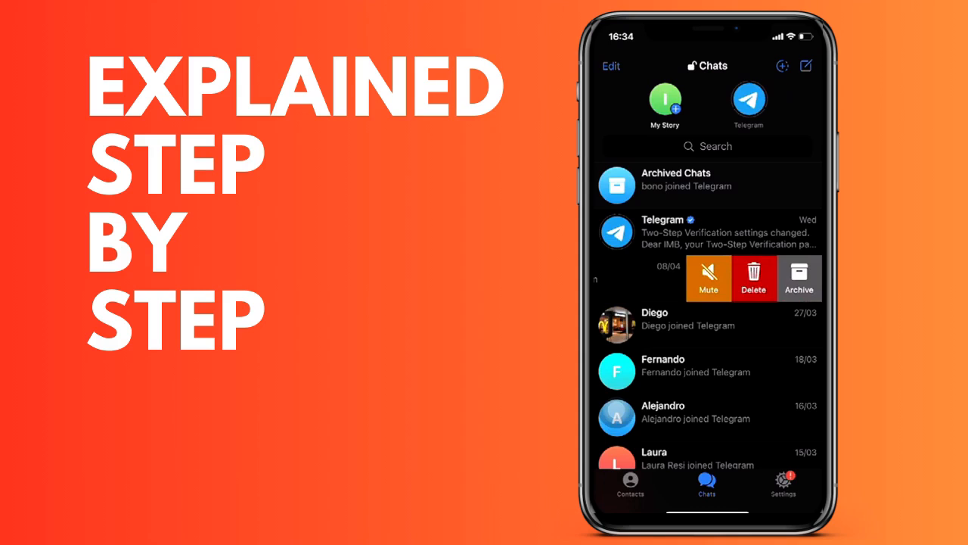
click(799, 278)
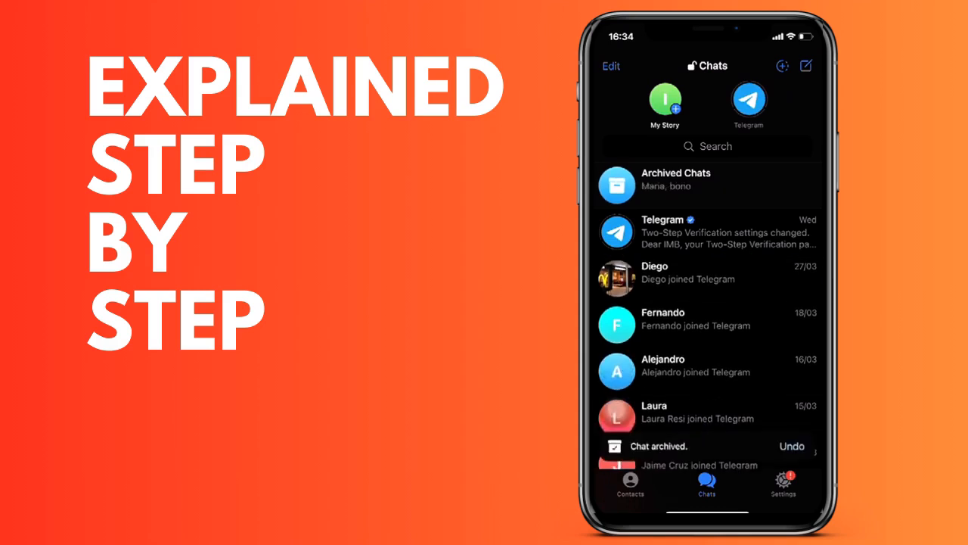